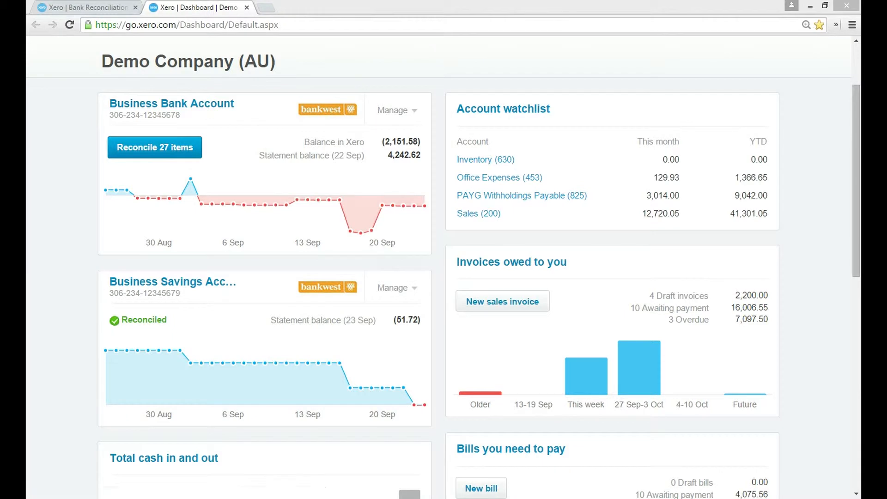
mouse_move(153, 147)
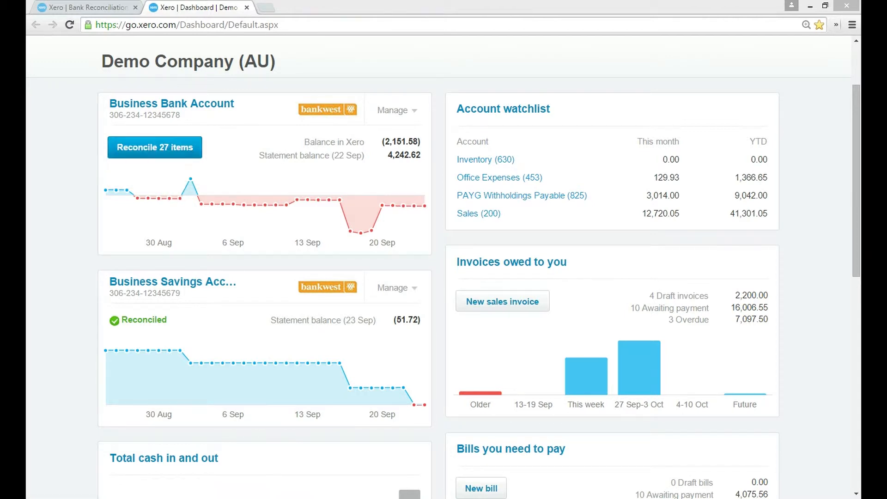
mouse_move(153, 147)
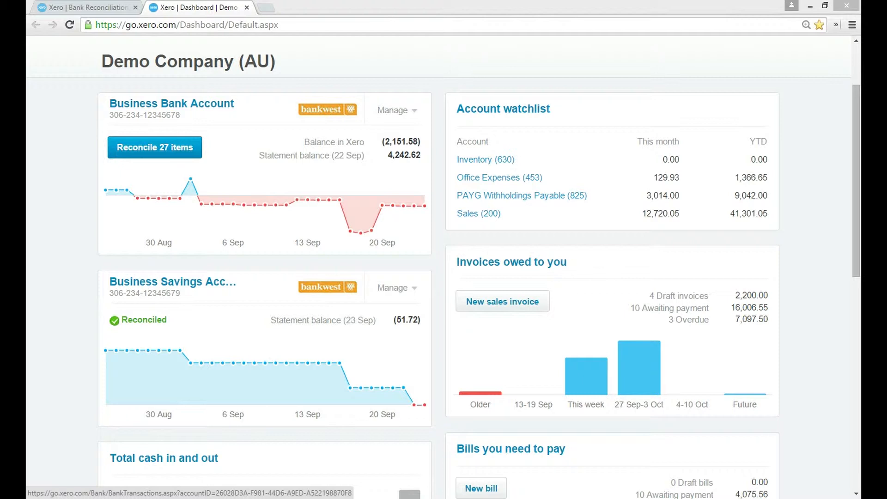
Open bank reconciliation for the Business Bank Account
scroll("down", 3)
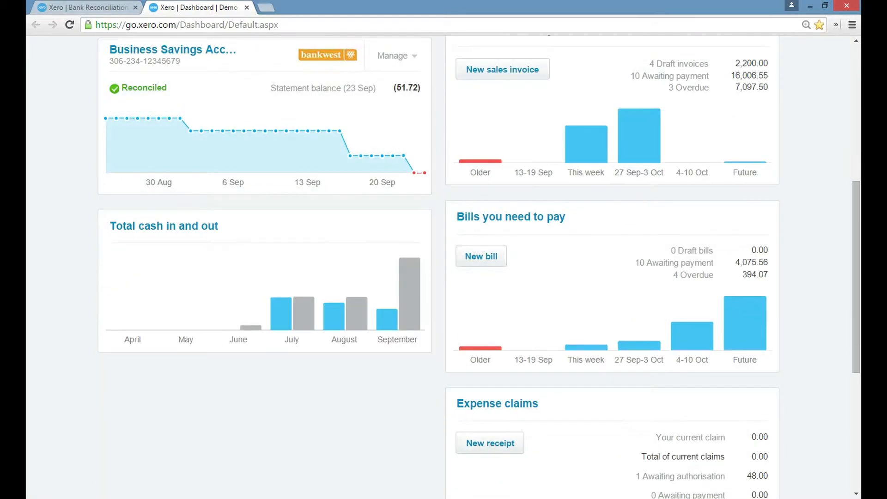
scroll("up", 3)
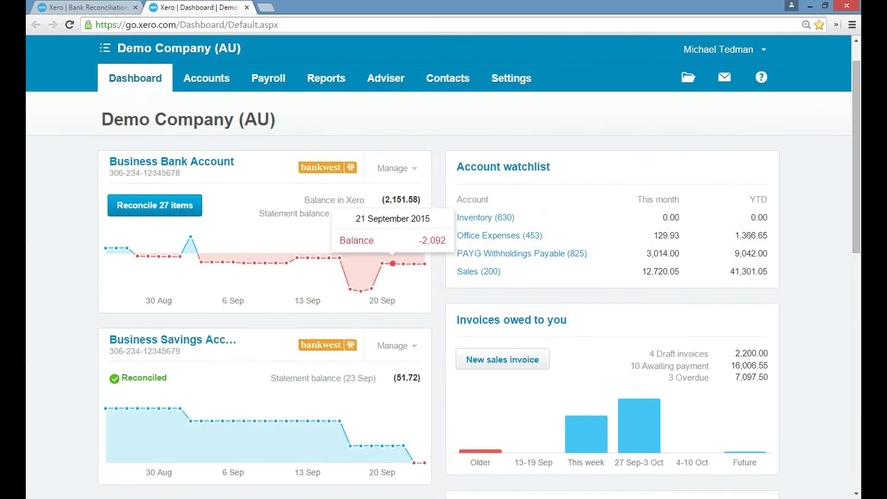
scroll("down", 3)
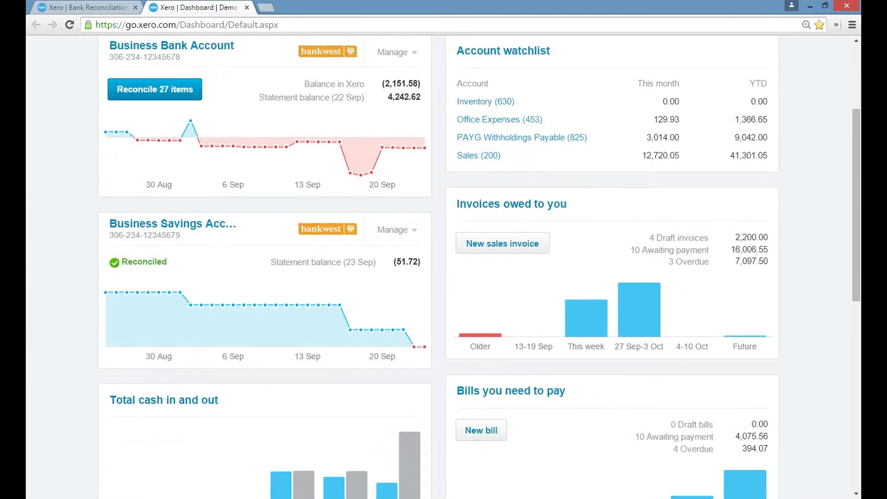
scroll("up", 3)
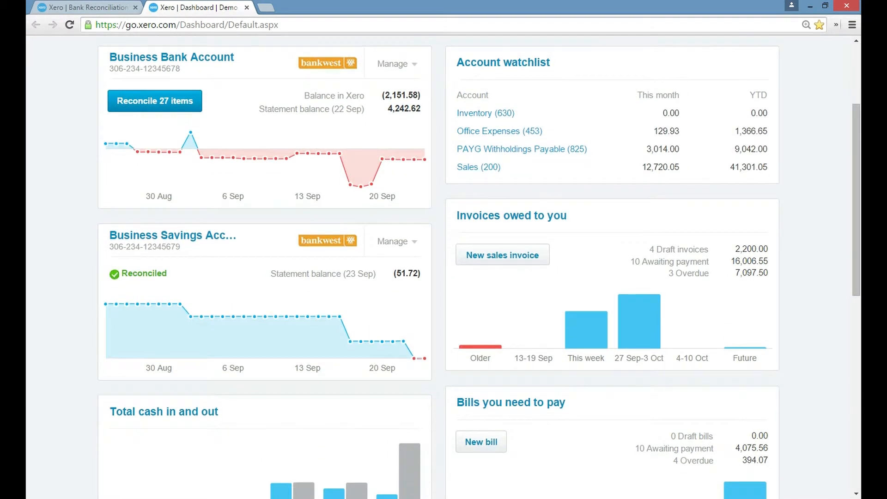
mouse_move(154, 100)
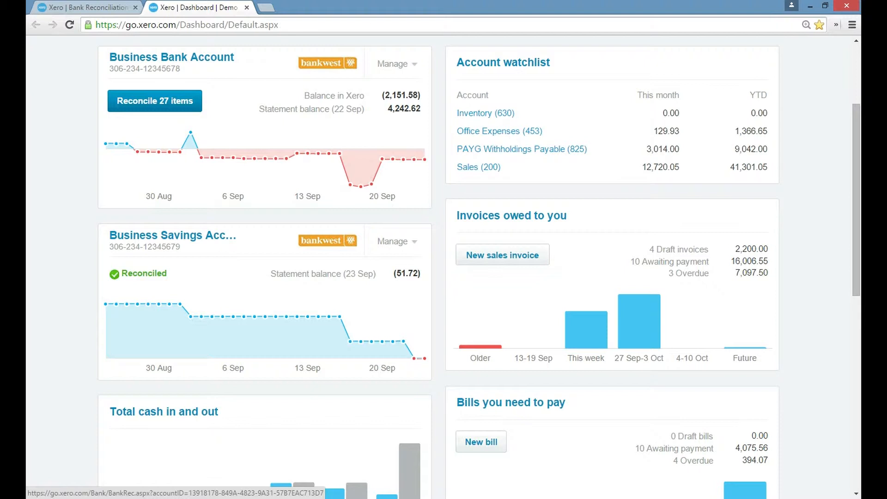
left_click(154, 100)
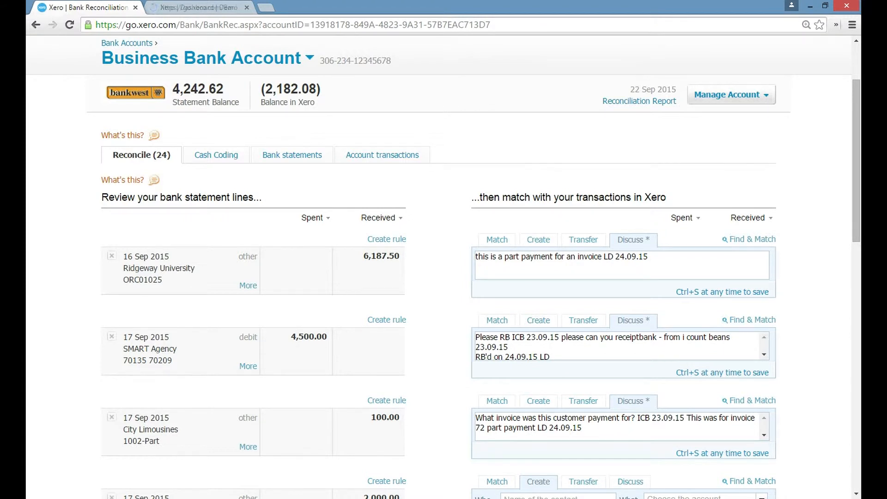
scroll("down", 3)
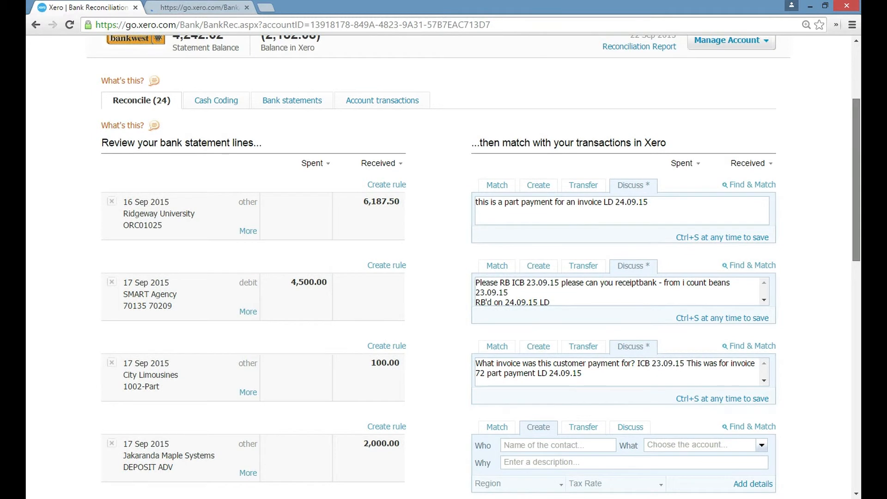
scroll("up", 3)
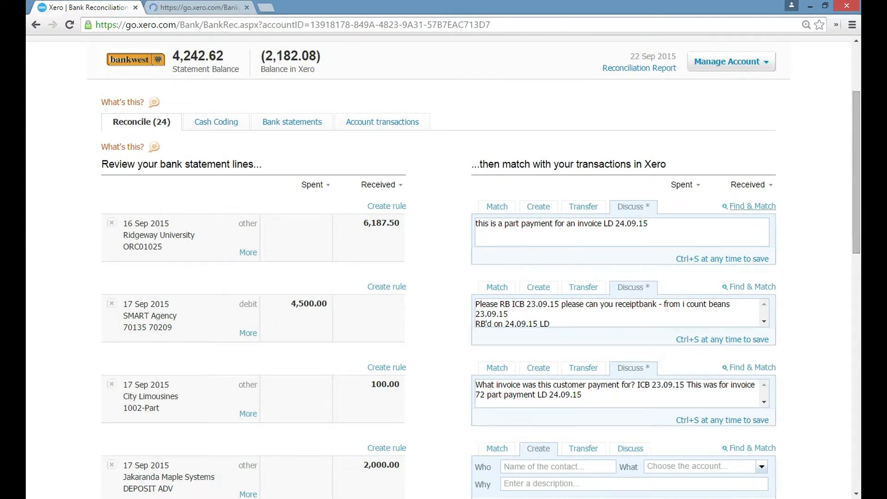
Clear the discussion note on the Ridgeway University 6,187.50 deposit
double_click(381, 222)
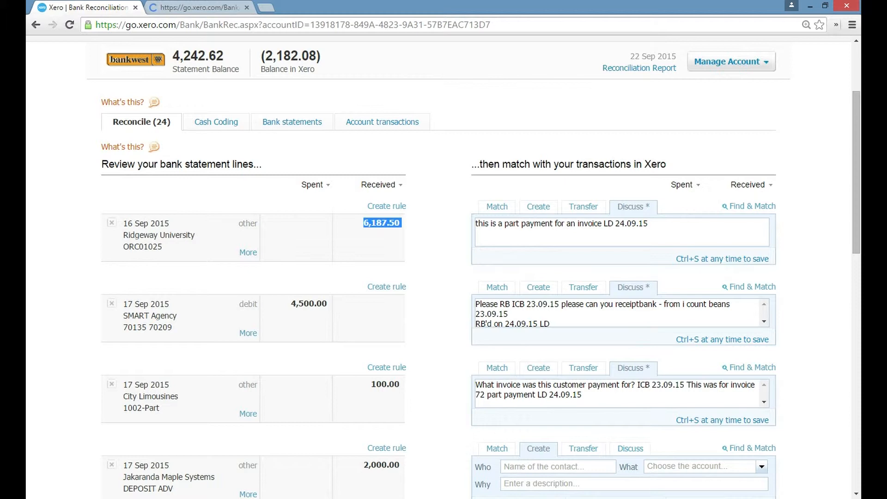
double_click(159, 235)
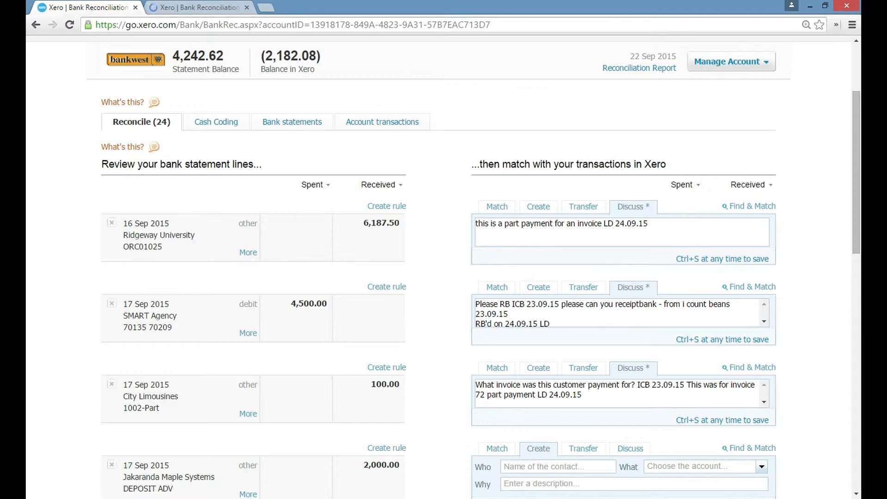
double_click(642, 223)
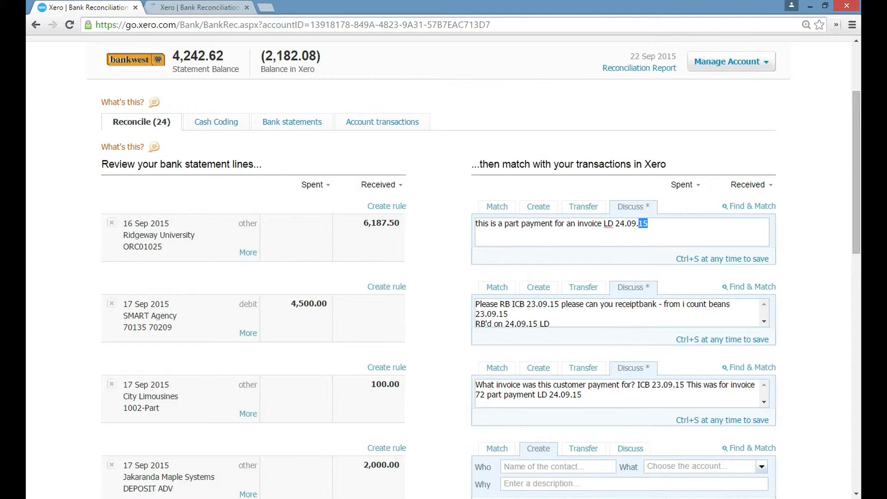
key("ctrl+a")
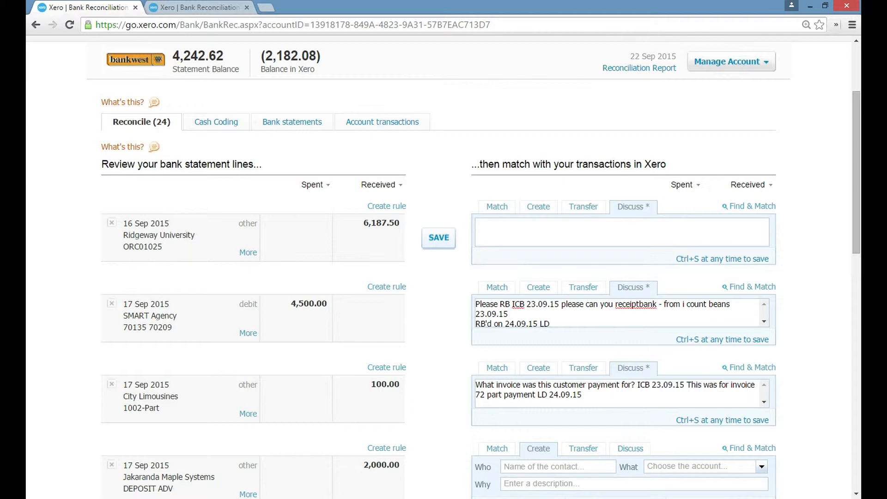
Write the question asking Linda which invoice this deposit is for, signed CB (I Count Beans) MT 24.09.15
type("Hi")
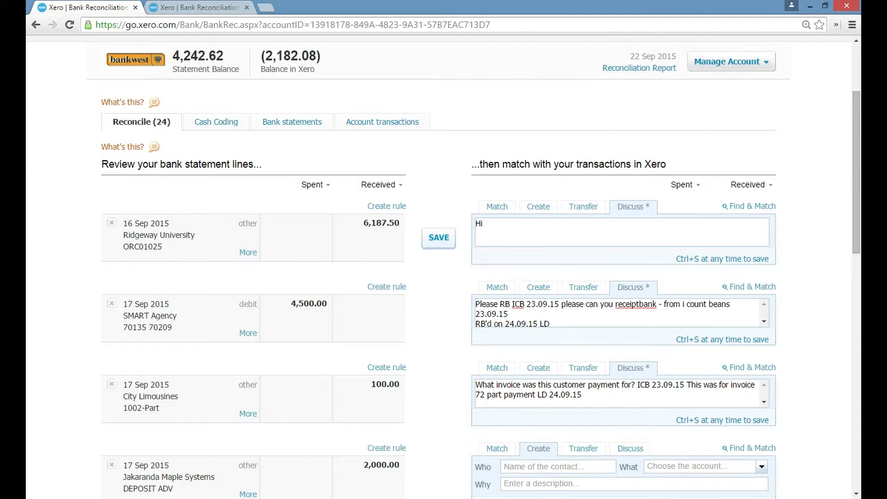
type("Linda,")
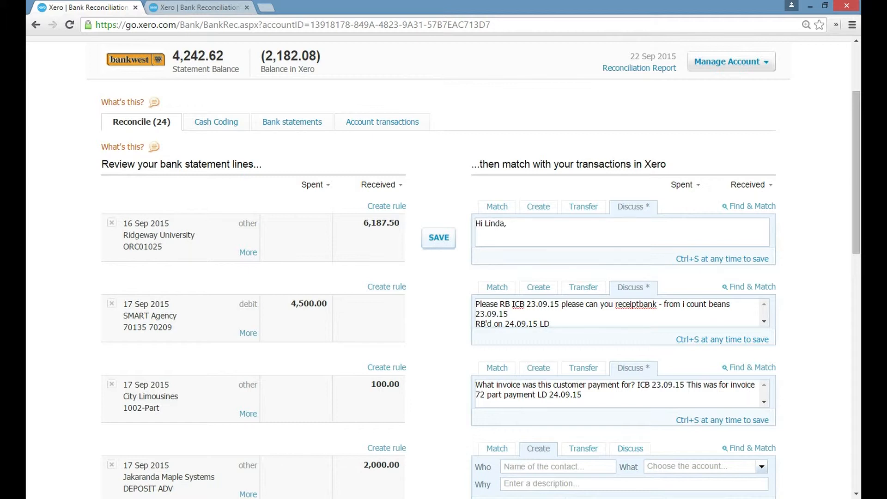
type("what")
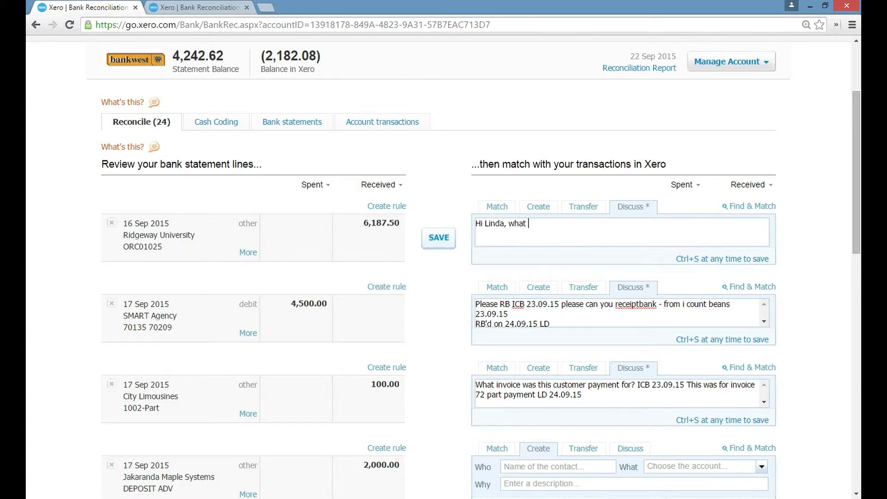
type("invoice")
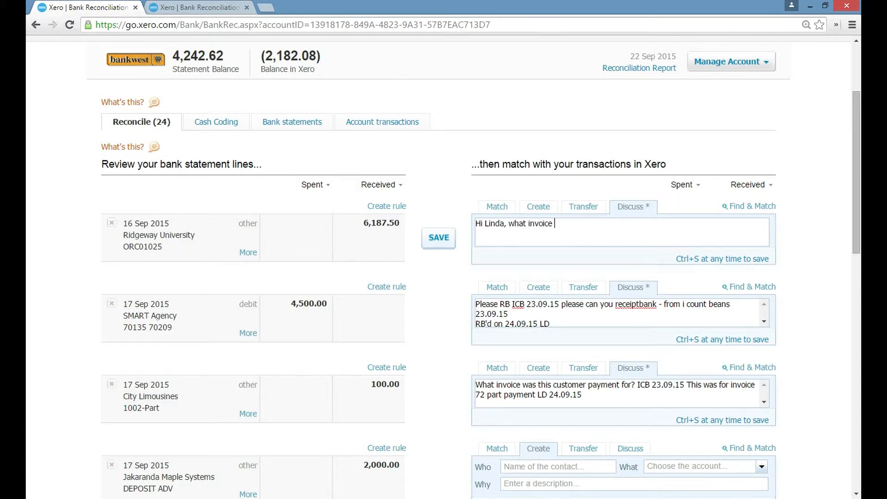
type("does this deposit relate to")
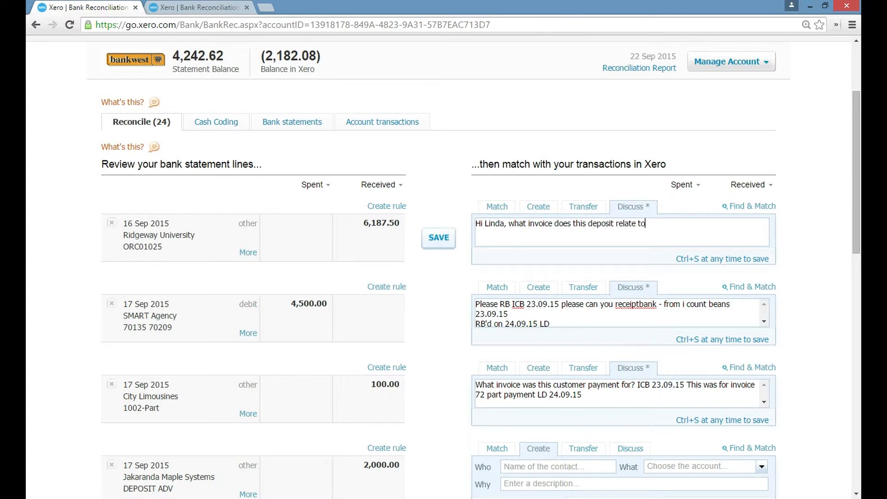
type("? I")
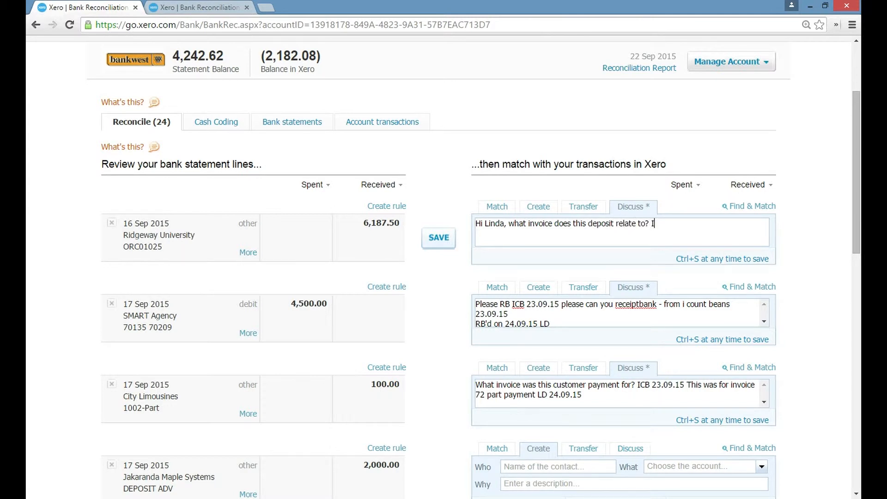
type("CB (")
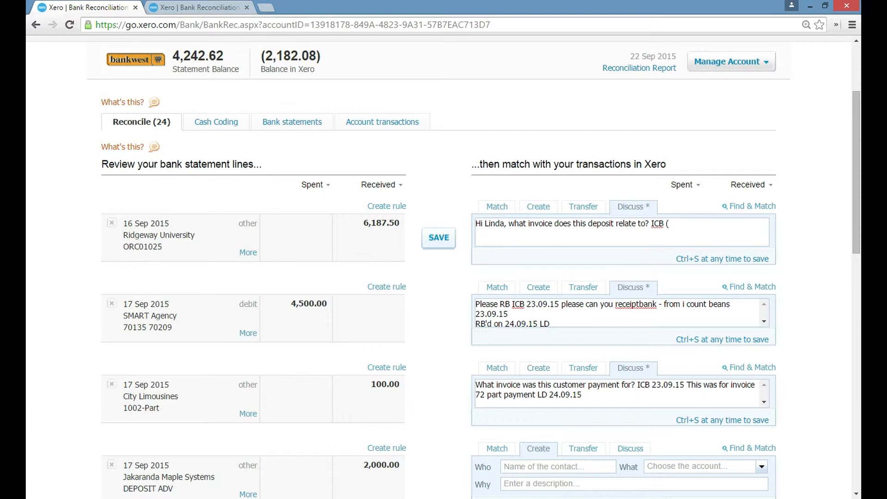
type("I Count Bea")
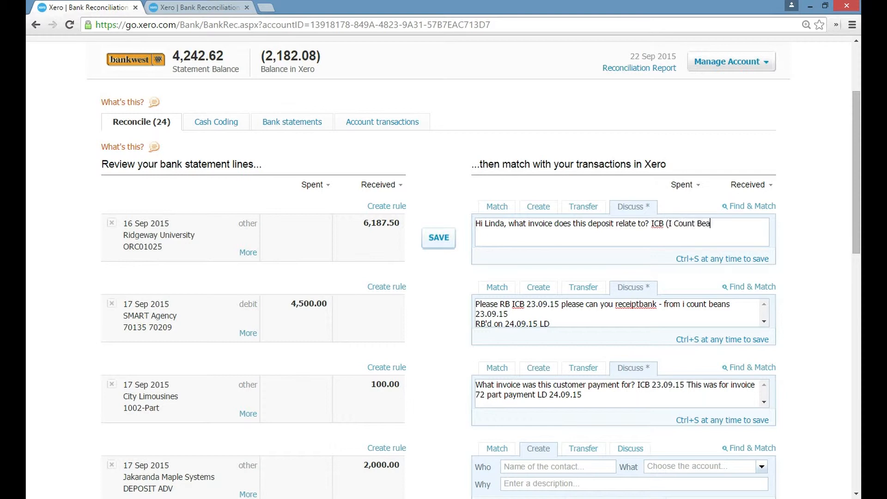
type("ns) M")
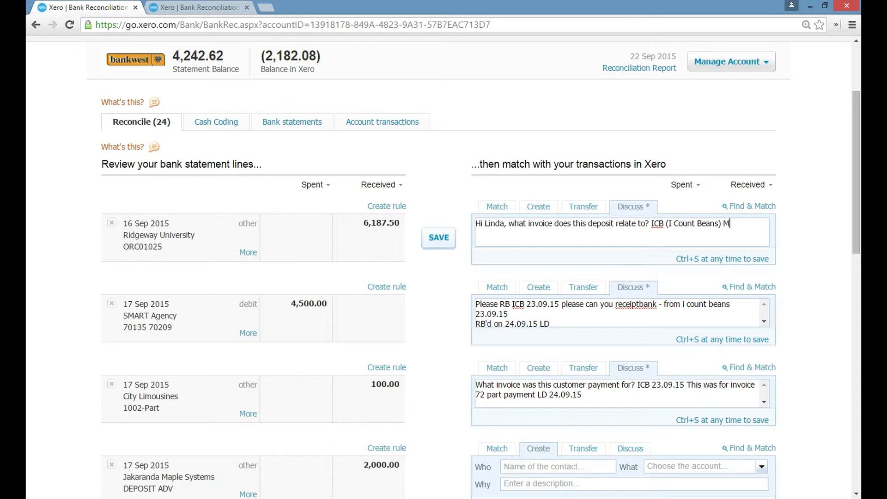
type("T")
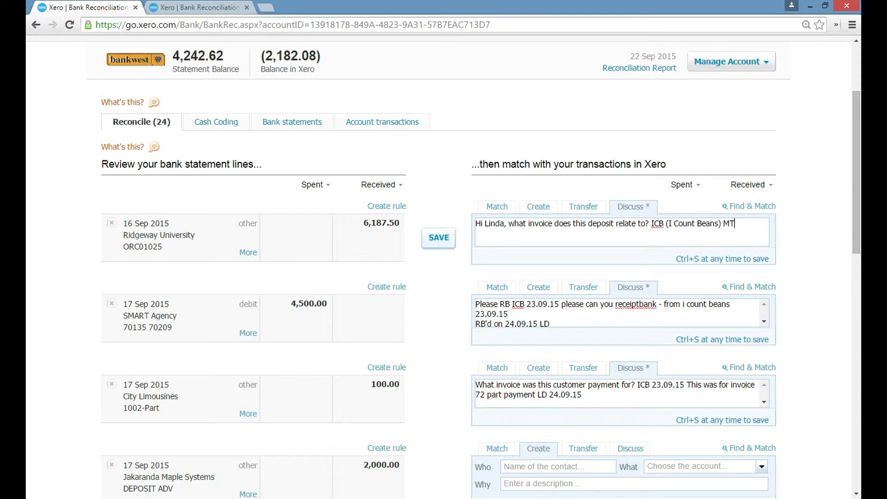
type("24.09.15")
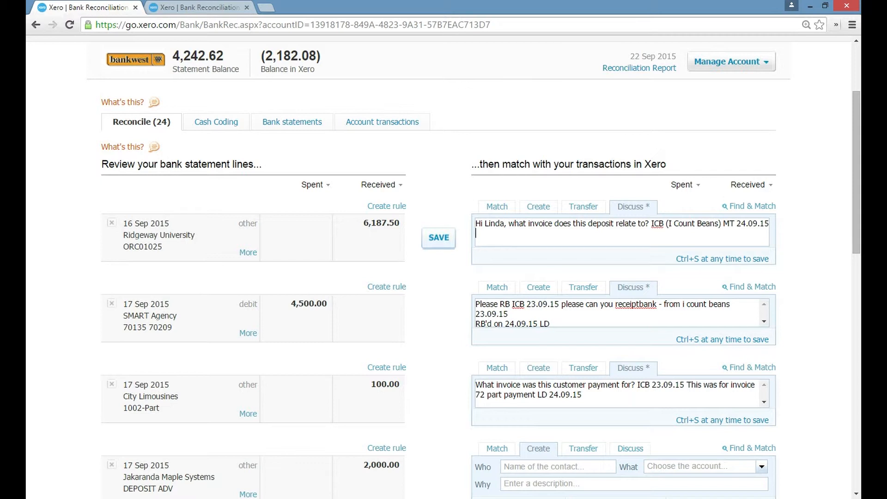
Add Michael's reply on a new line: part payment for invoice 72, LD 24.09.15, and save
type("Hi Mih")
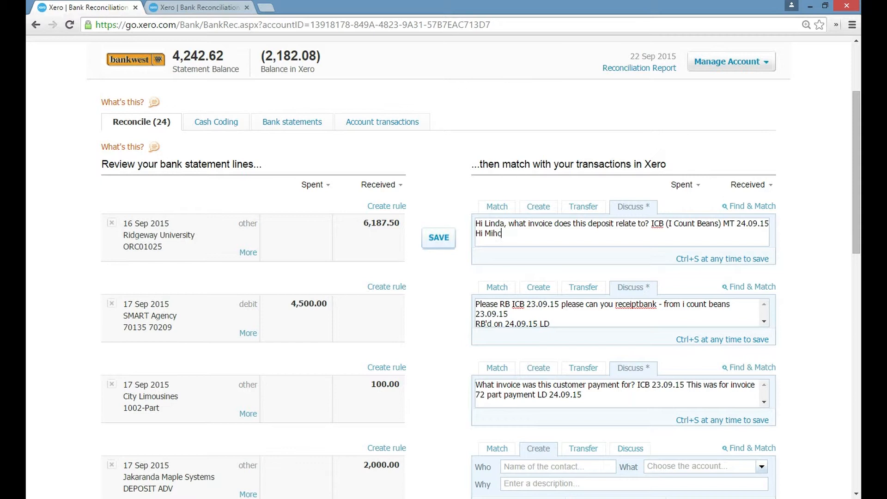
type("chael, this is a part")
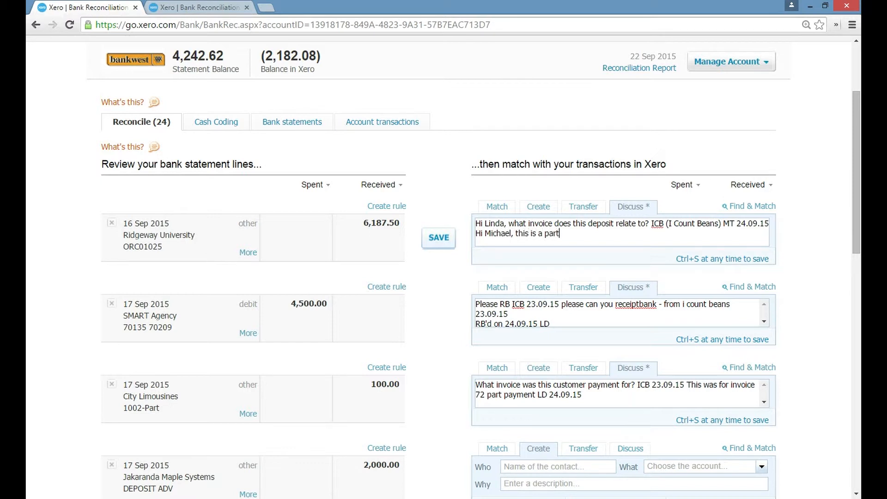
type("payment for invoice 72")
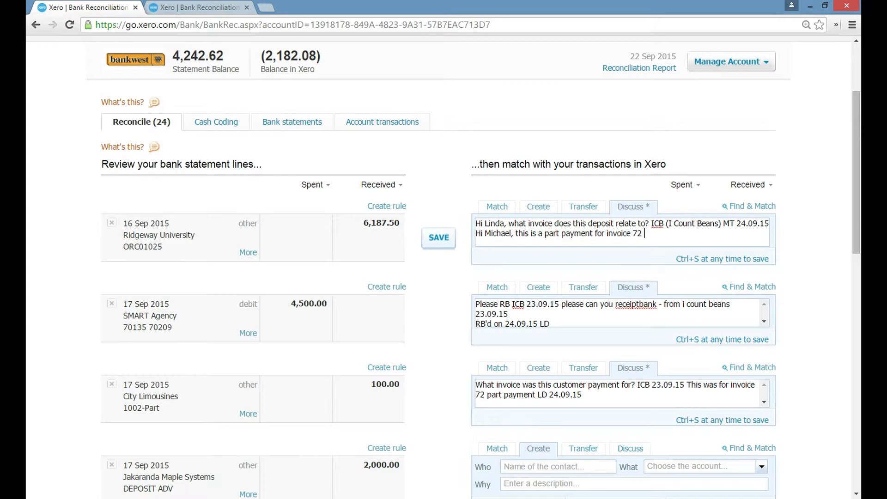
type("LD")
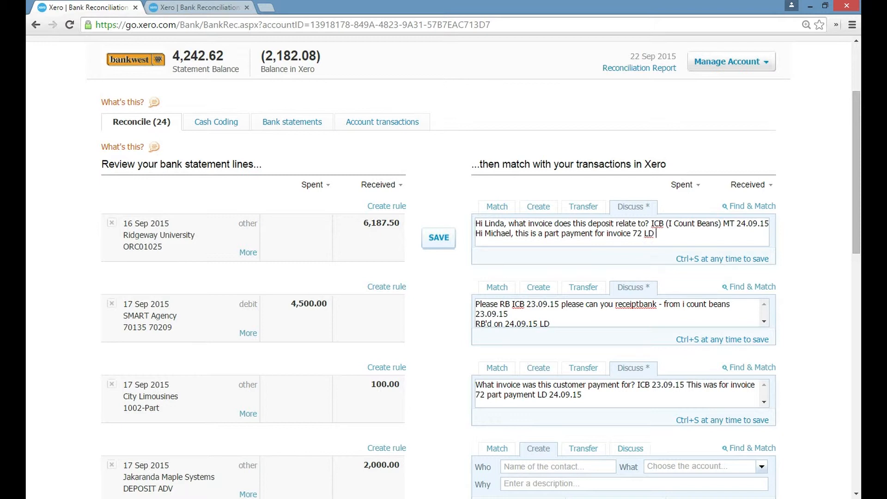
type("24.09.")
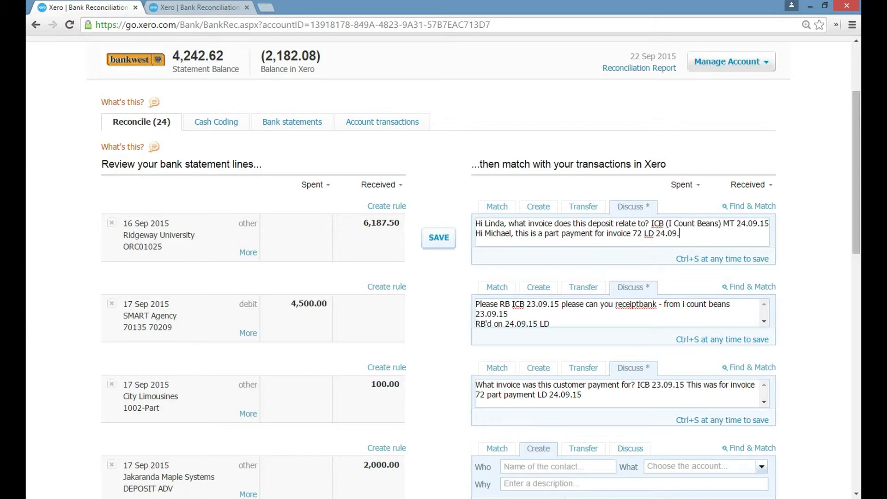
left_click(438, 237)
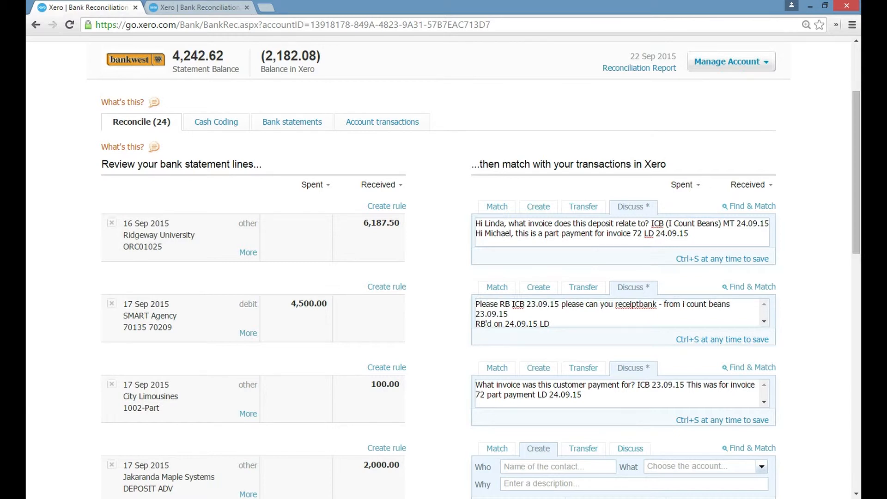
Insert '(ReceiptBank)' after 'RB' in the SMART Agency 4,500.00 debit's discussion note
double_click(309, 302)
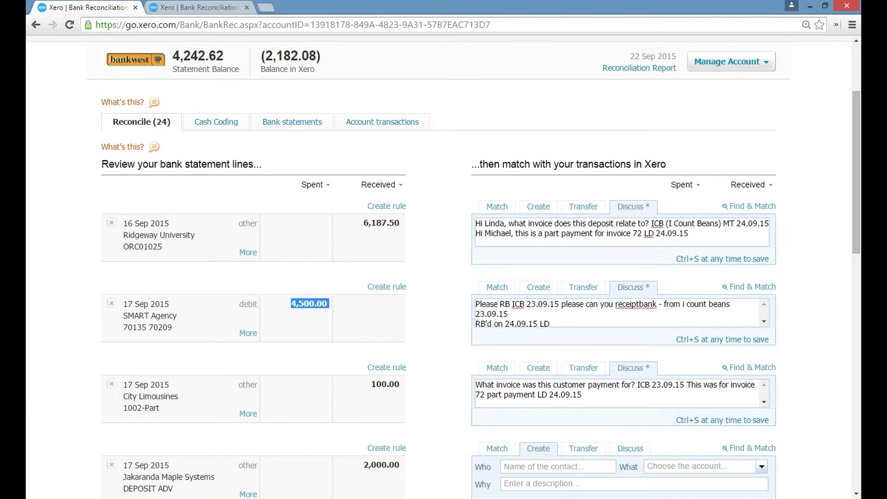
left_click(498, 304)
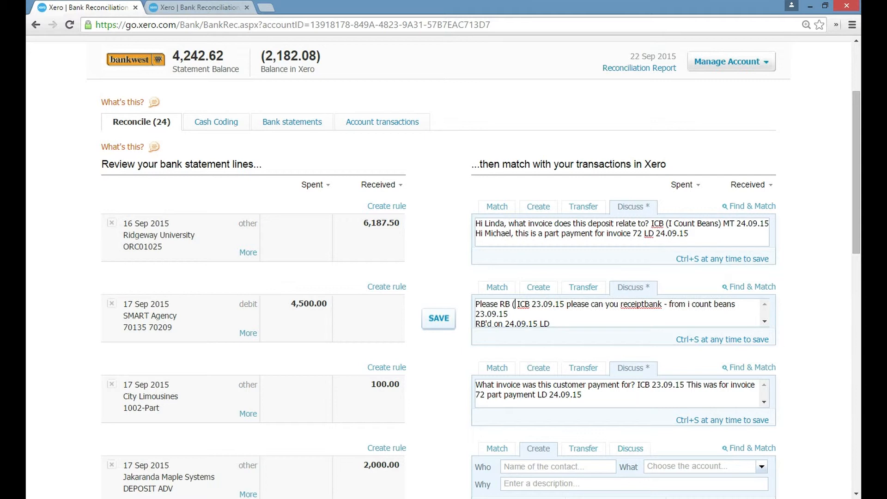
type("(ReceiptBank")
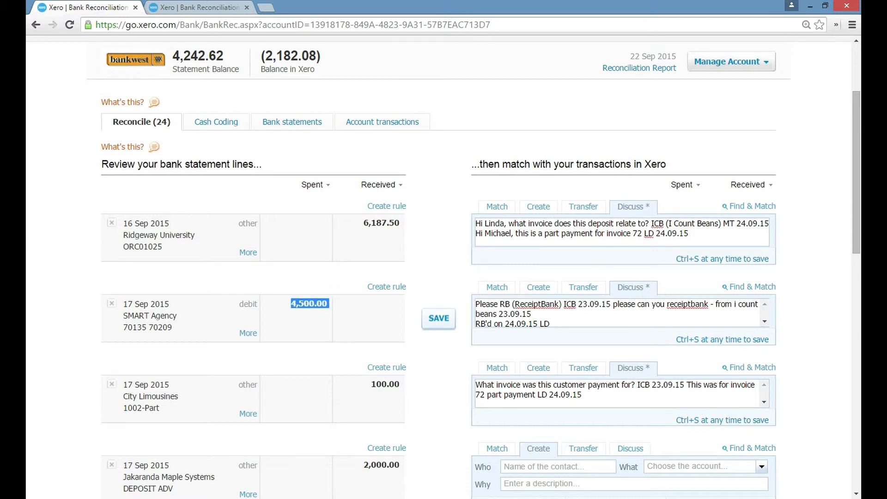
left_click(526, 315)
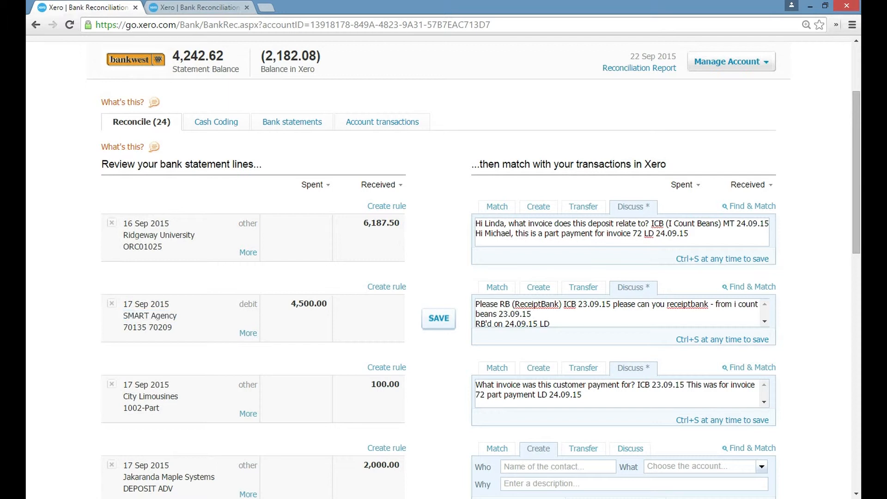
scroll("down", 3)
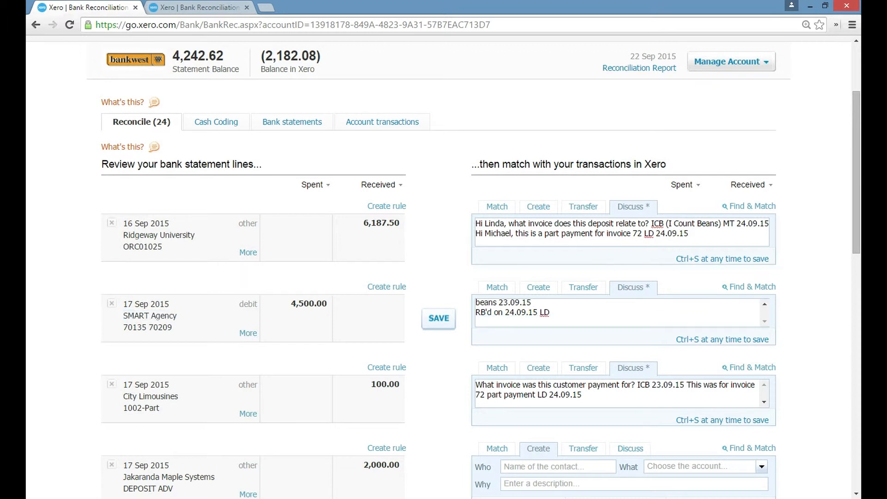
triple_click(511, 312)
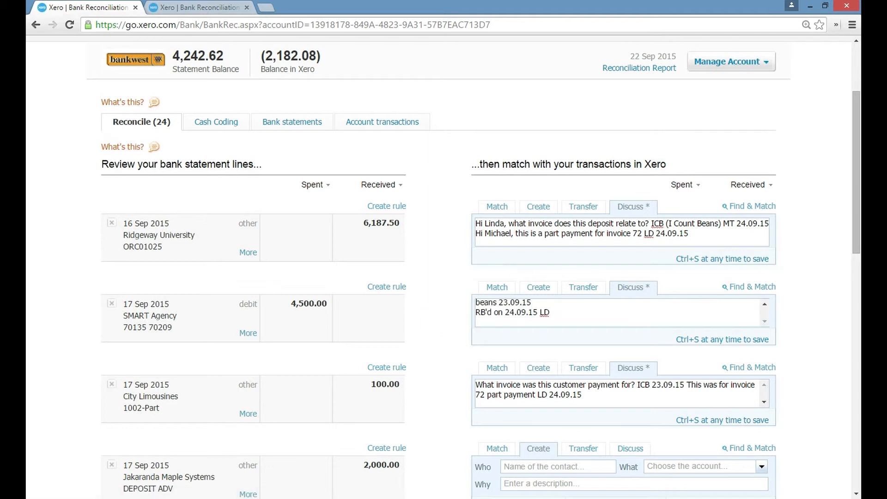
scroll("down", 3)
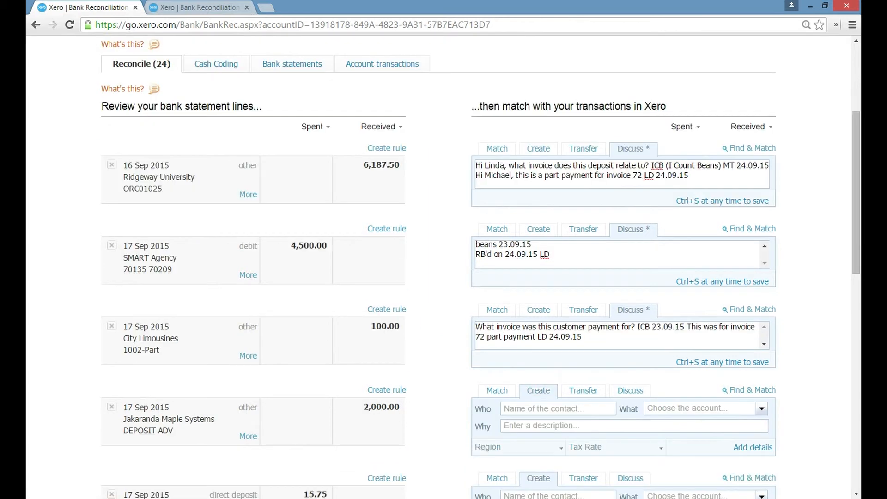
scroll("down", 3)
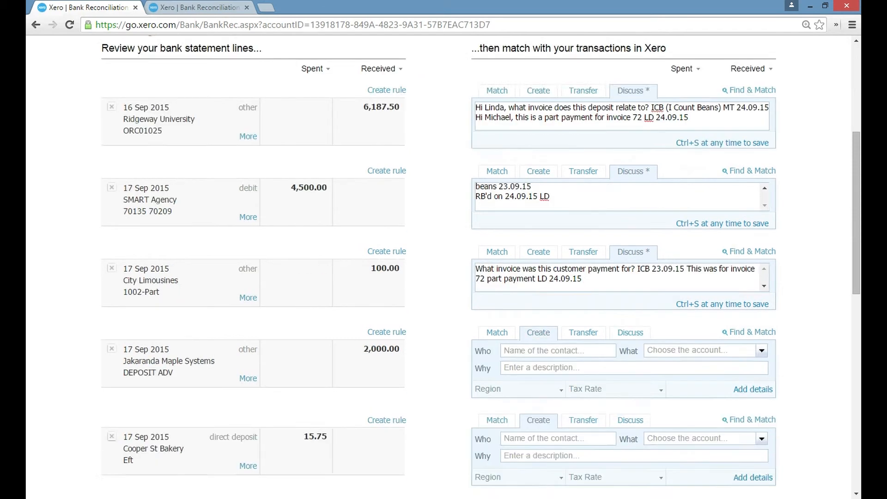
scroll("down", 3)
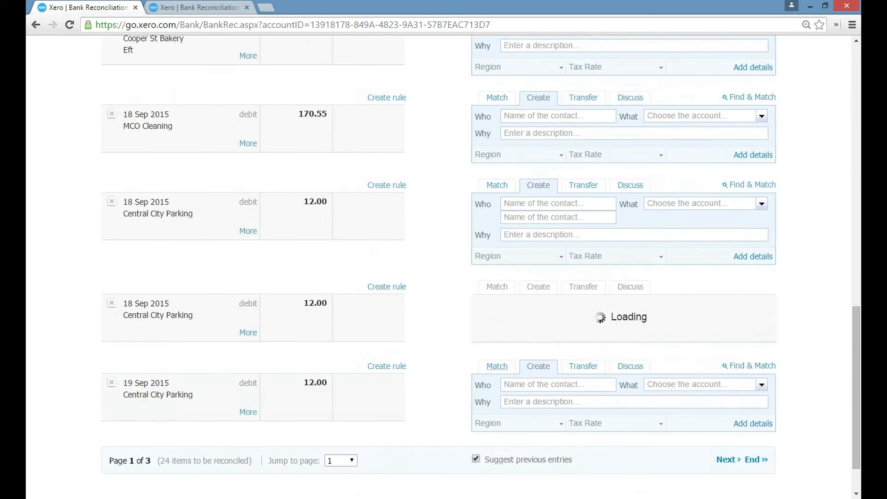
scroll("down", 3)
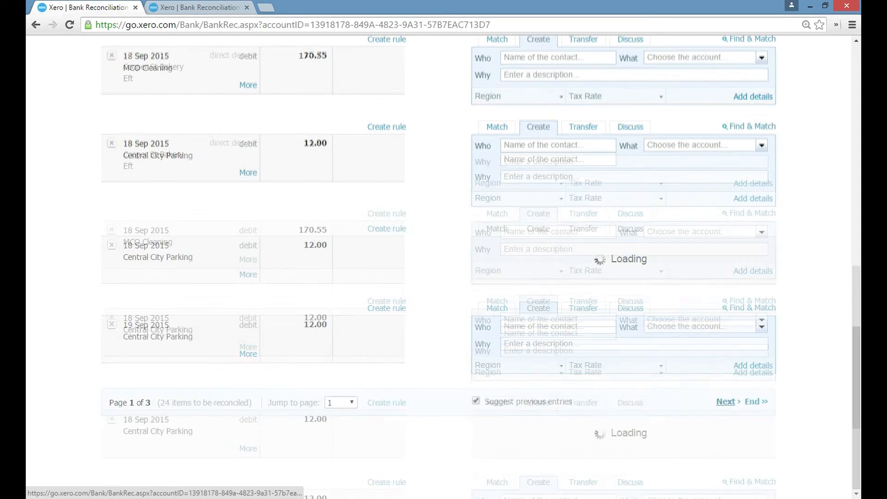
scroll("up", 3)
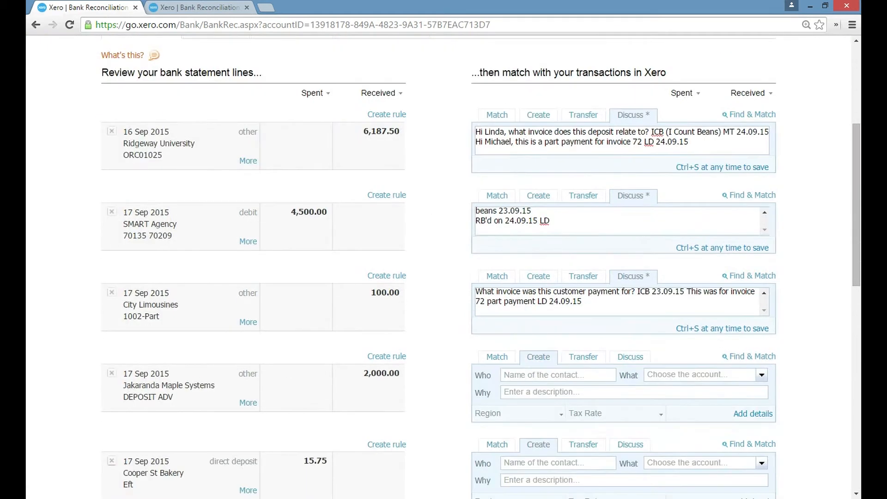
scroll("up", 3)
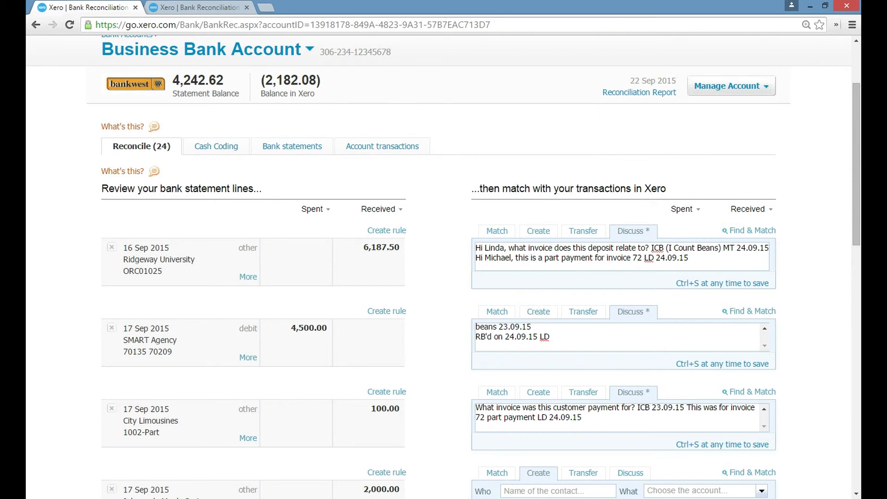
scroll("up", 3)
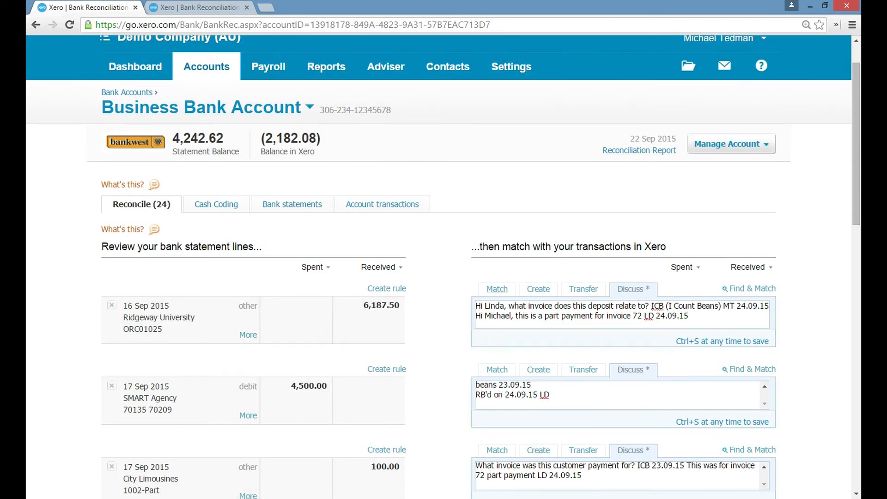
mouse_move(135, 66)
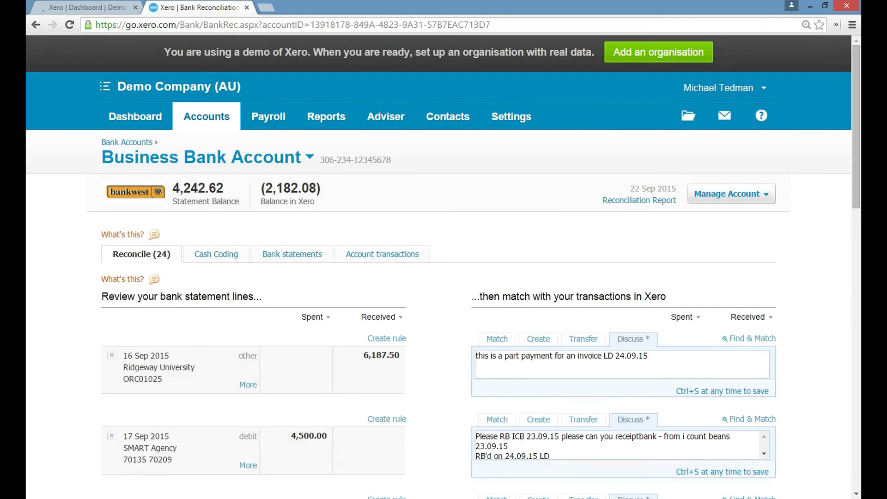
Return to the Demo Company dashboard via the Dashboard tab
left_click(135, 117)
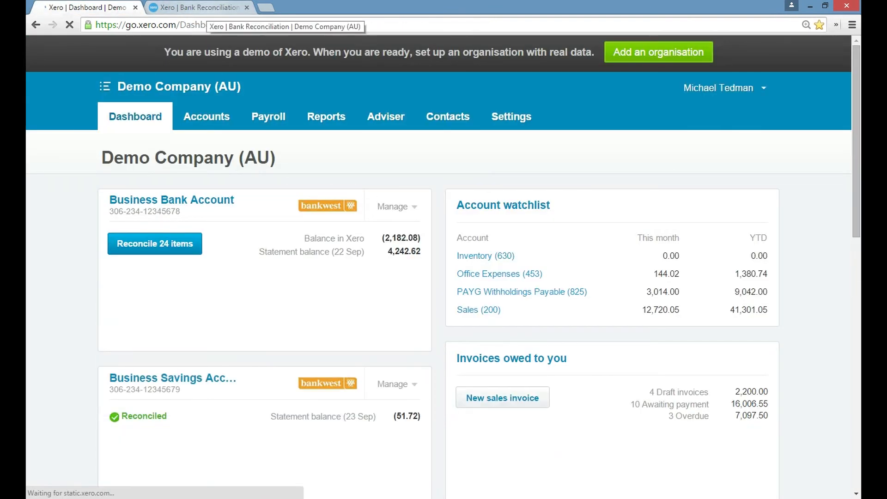